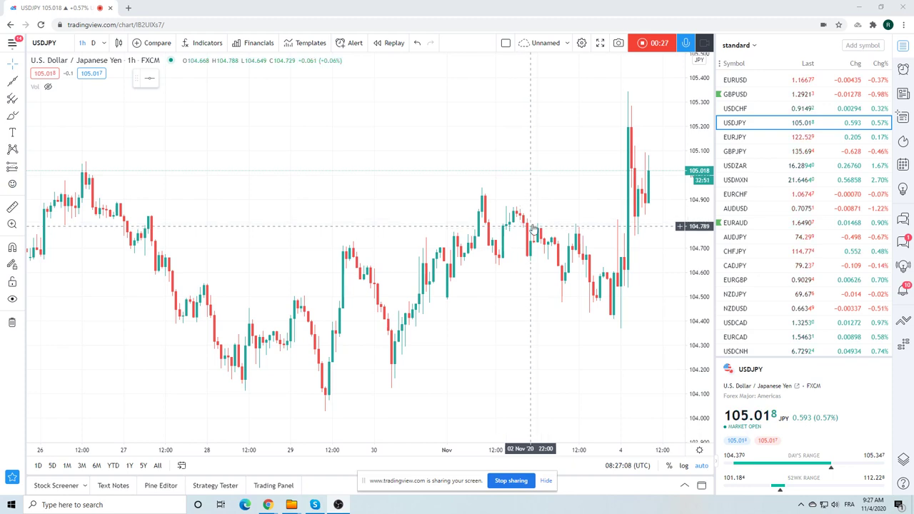
mouse_move(618, 195)
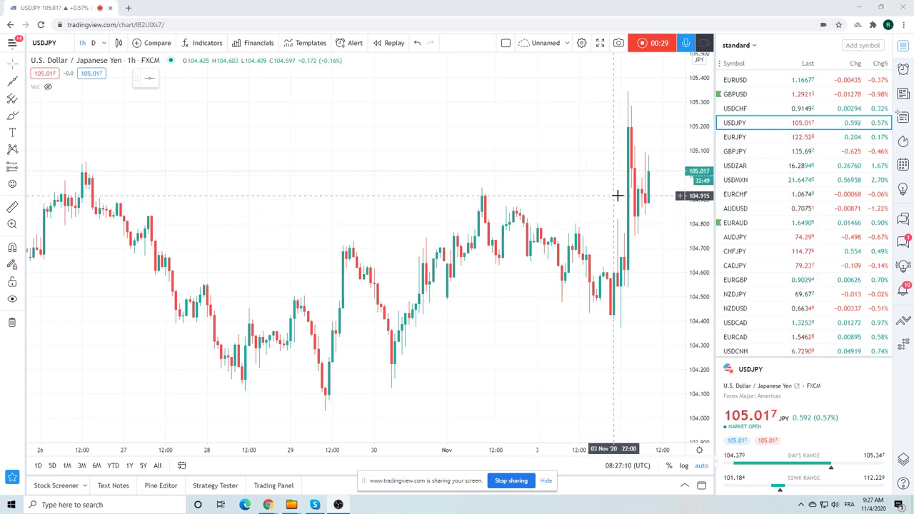
mouse_move(736, 179)
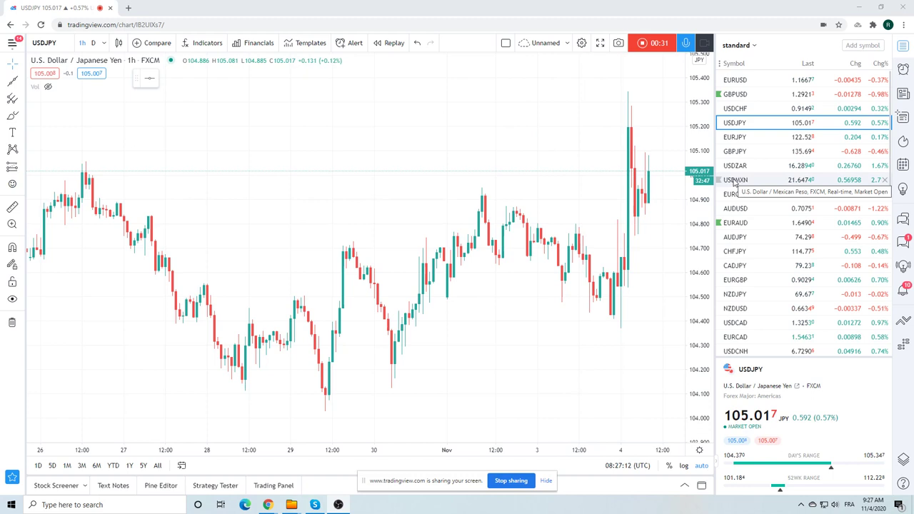
- Open the hourly USDMXN chart and scroll the watchlist down to stocks, futures, Bitcoin and gold
click(735, 179)
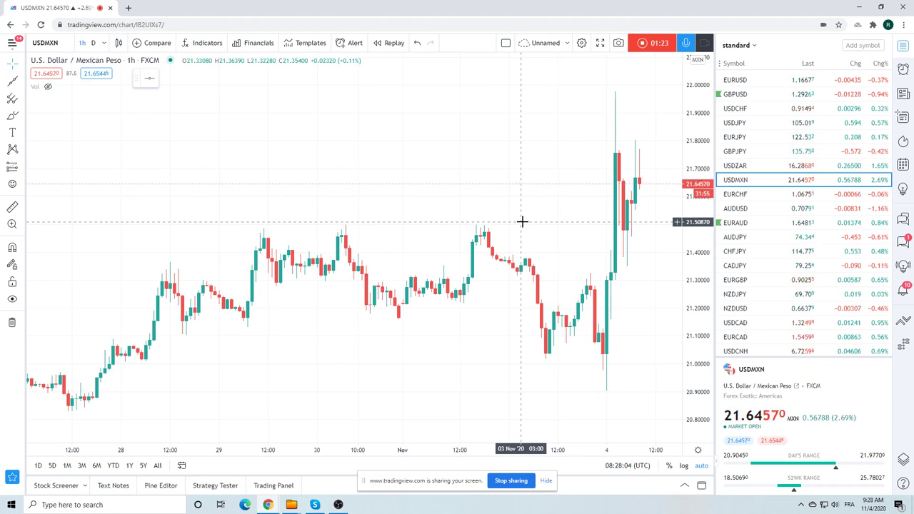
mouse_move(597, 221)
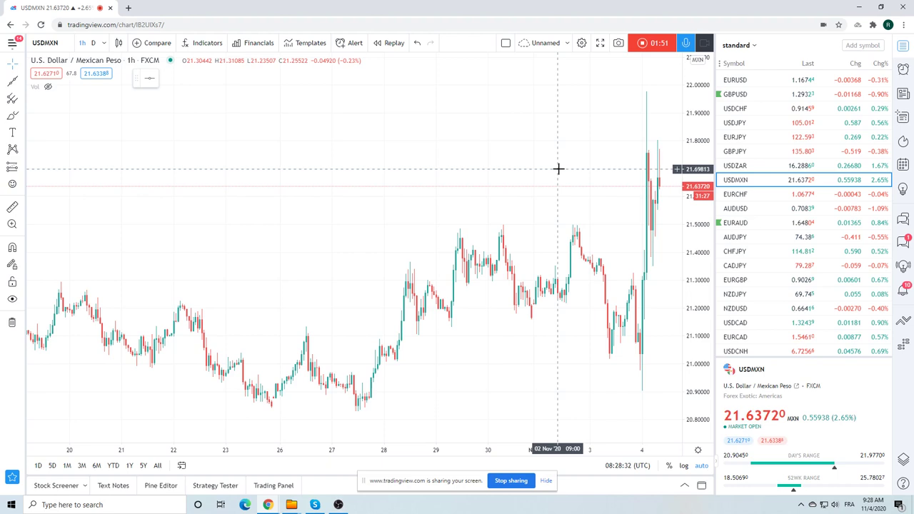
scroll(down, 3)
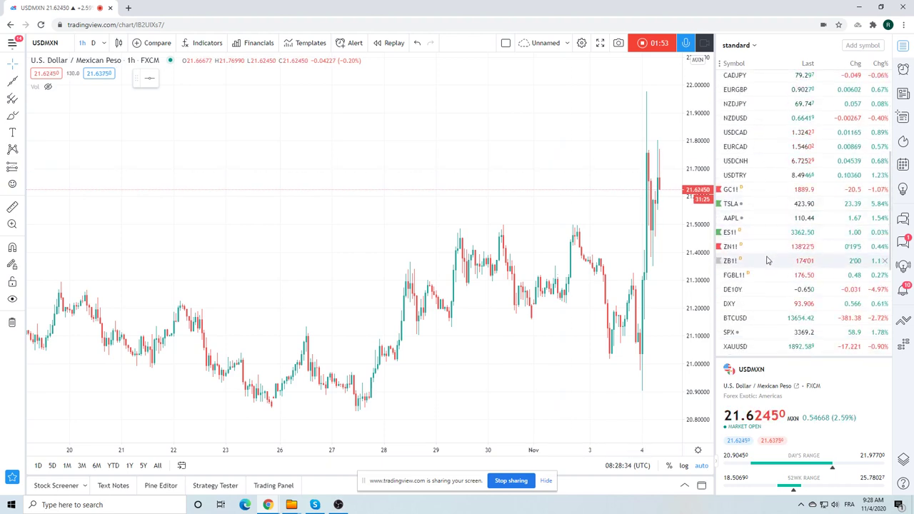
- Open ES1! from the watchlist and switch it from 1h to the 1D timeframe
click(730, 232)
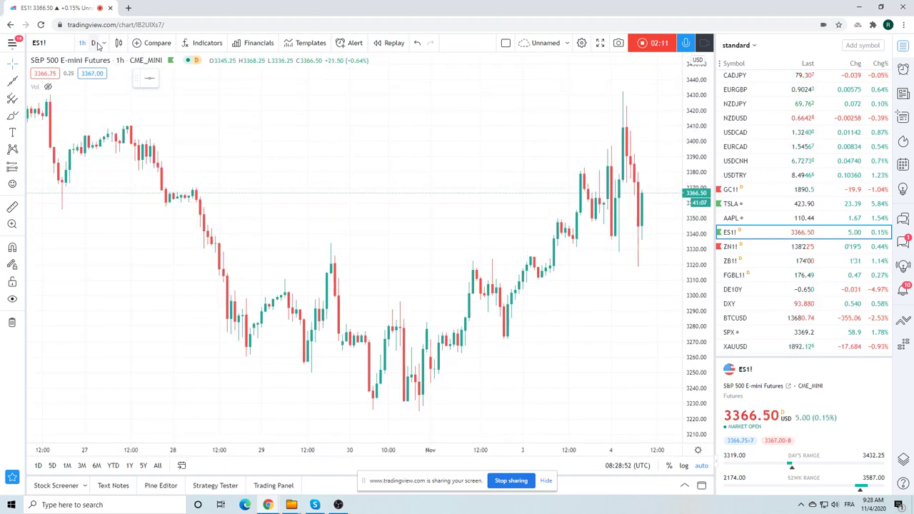
click(93, 43)
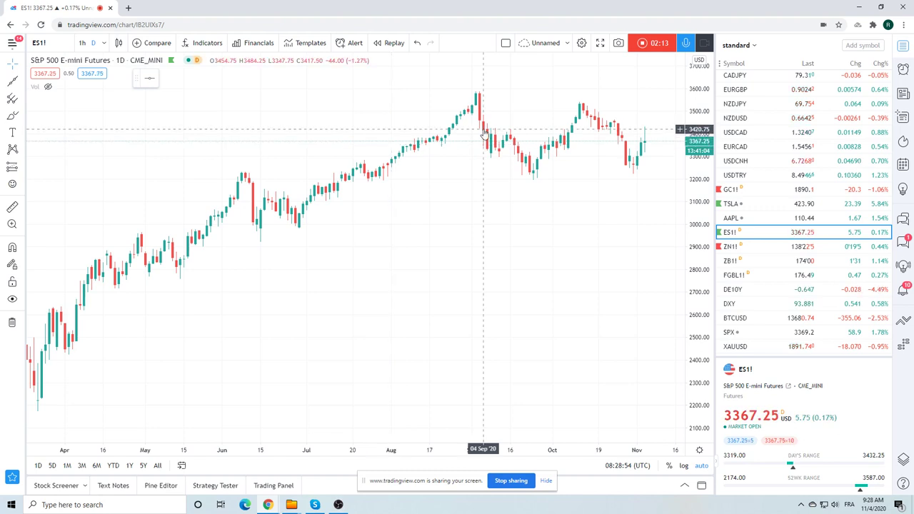
mouse_move(479, 137)
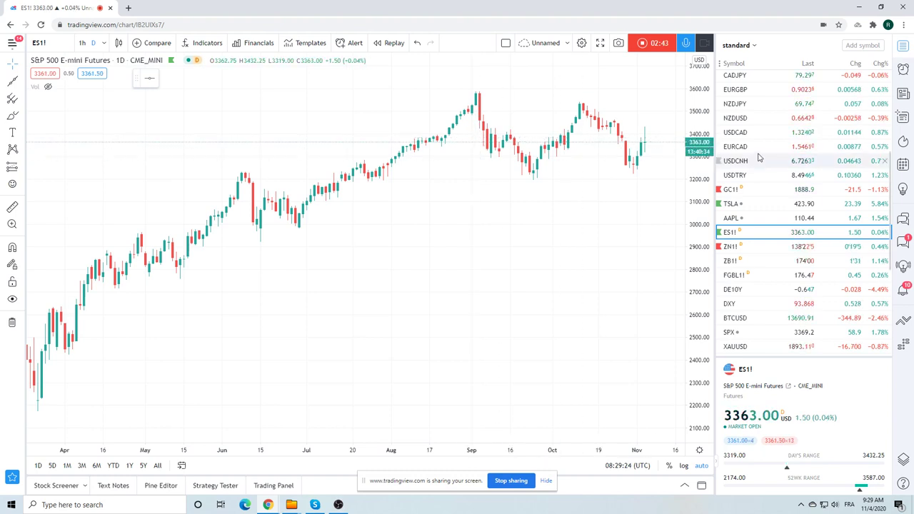
click(729, 260)
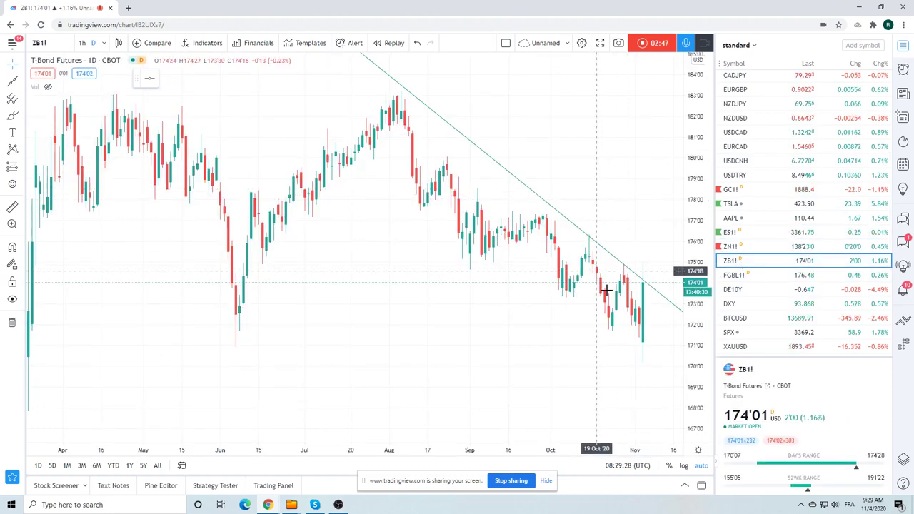
mouse_move(619, 360)
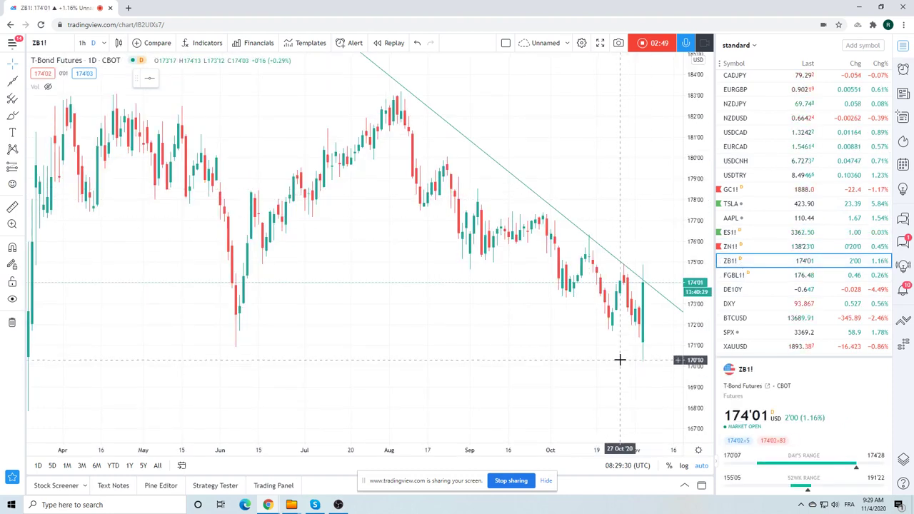
mouse_move(618, 345)
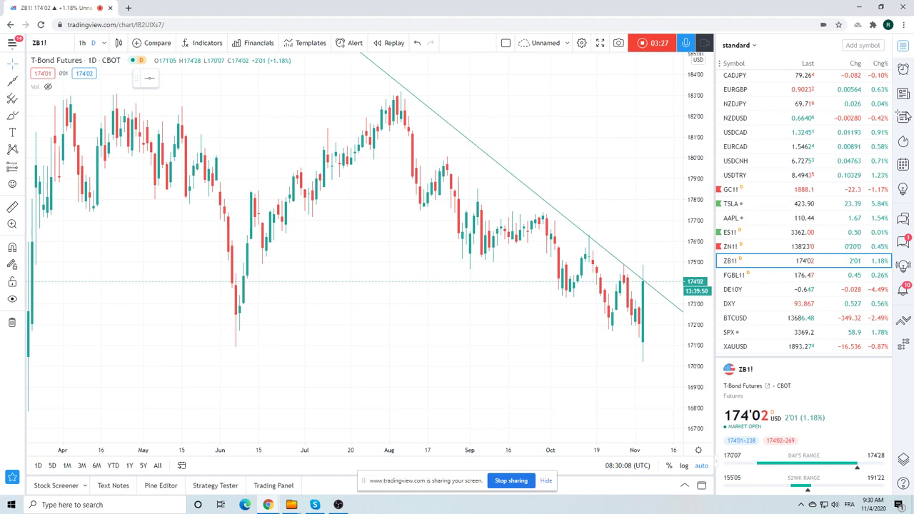
- View the daily USDCAD chart from the watchlist, then the daily USDJPY chart
scroll(down, 3)
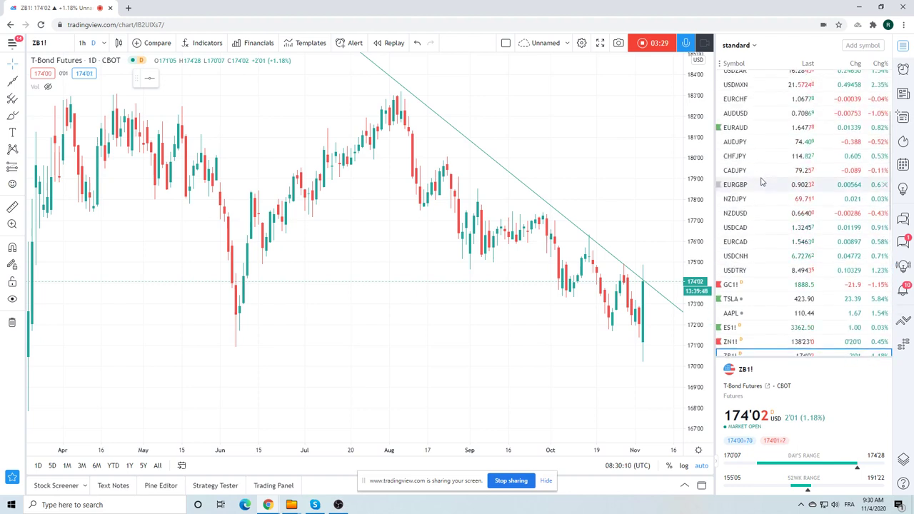
mouse_move(760, 184)
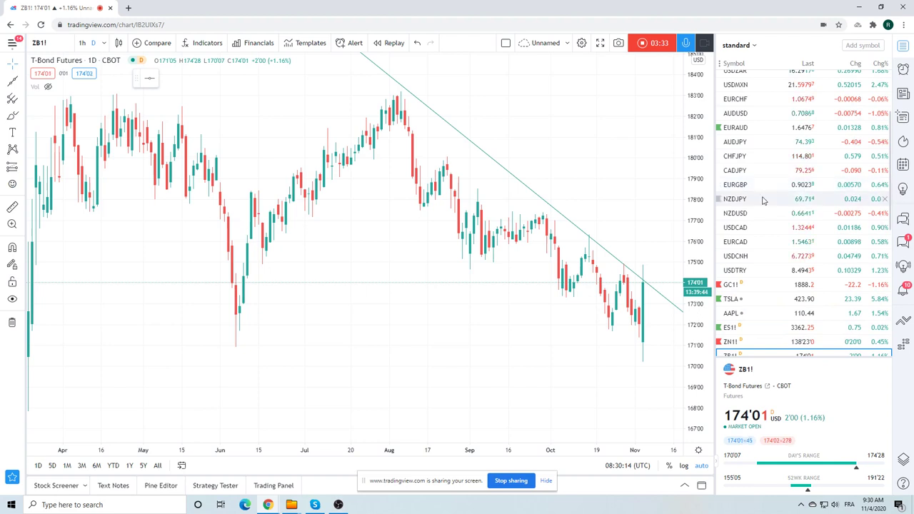
click(734, 227)
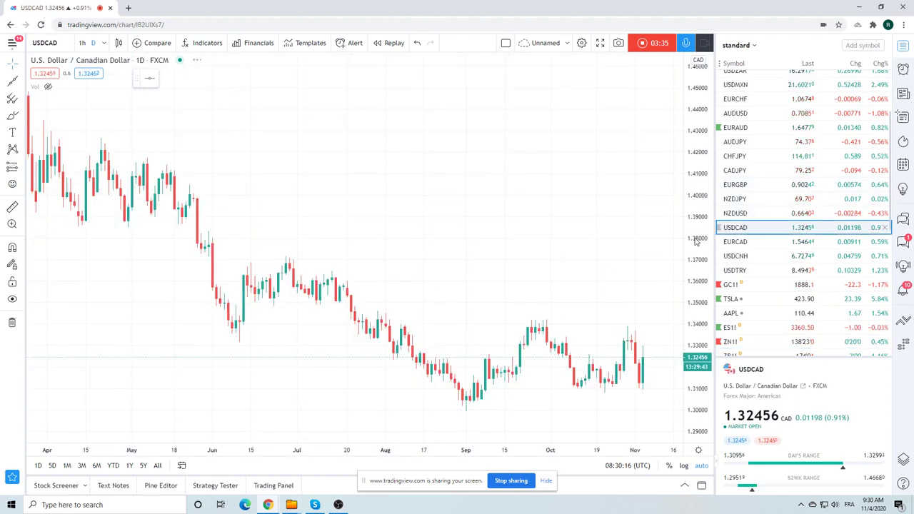
mouse_move(665, 388)
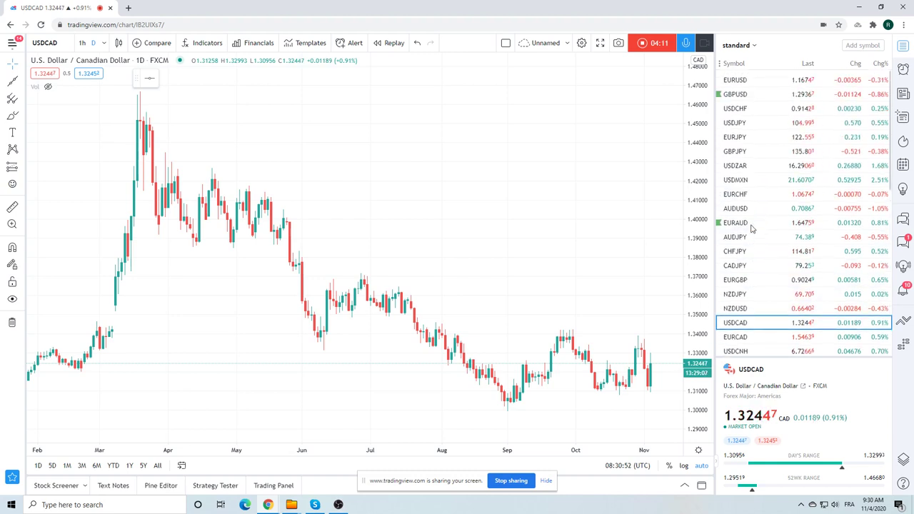
click(735, 122)
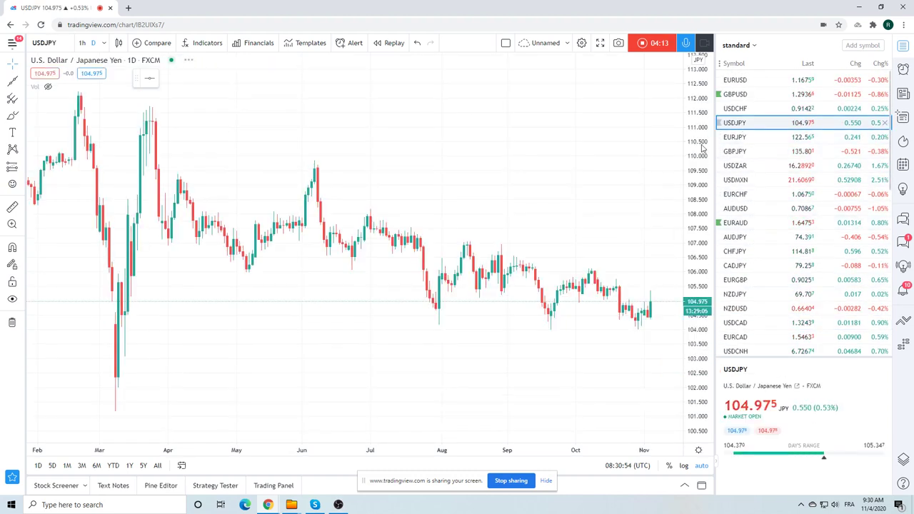
mouse_move(605, 295)
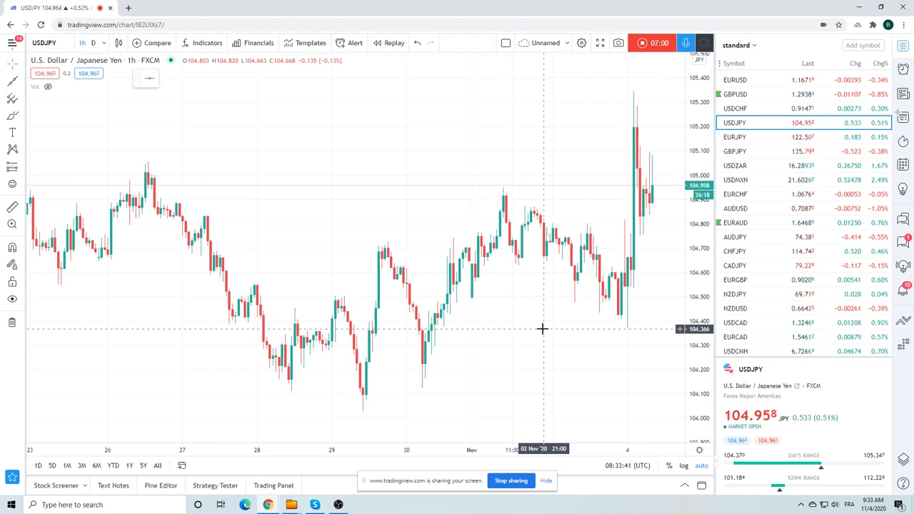
mouse_move(520, 314)
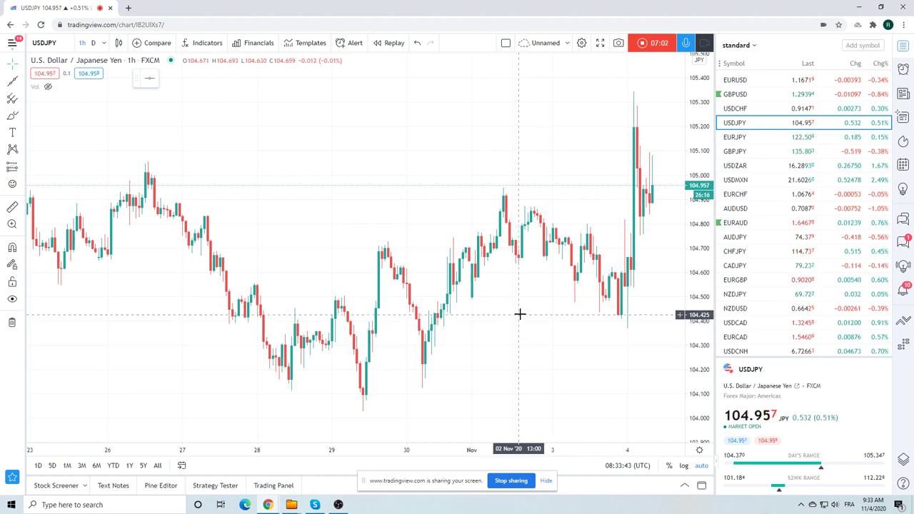